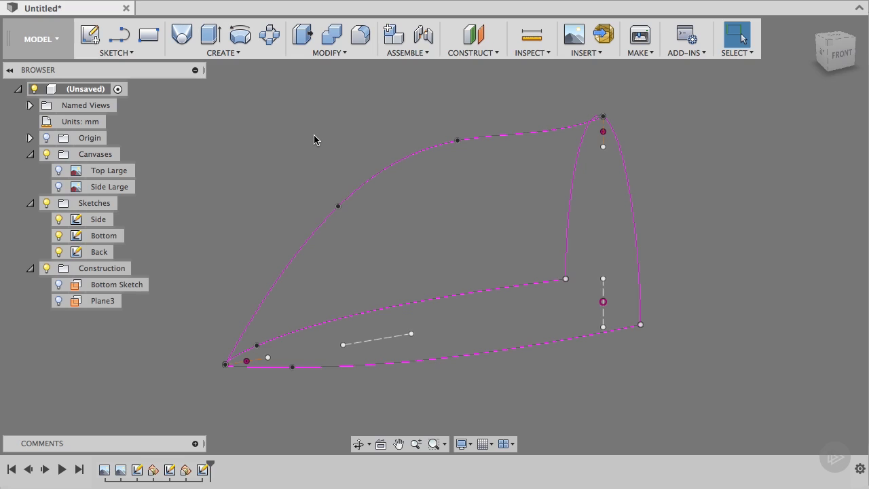
mouse_move(218, 130)
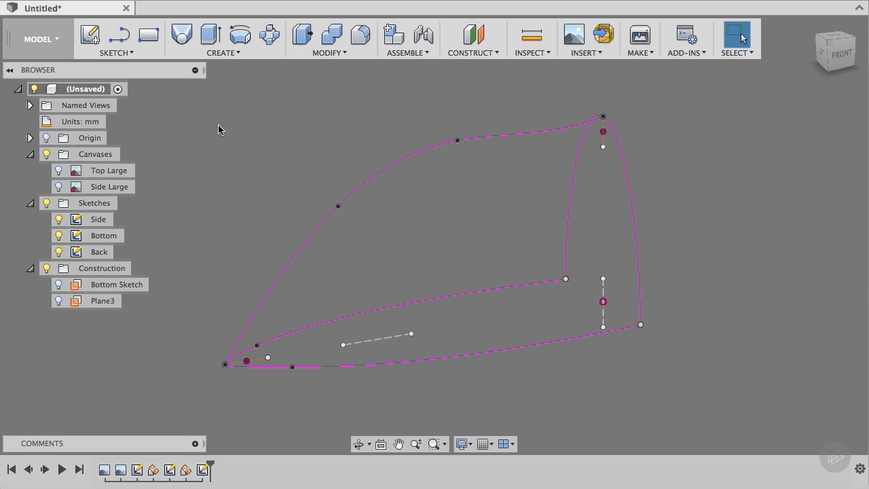
- Switch from the Model workspace to the Patch surfacing workspace
left_click(41, 38)
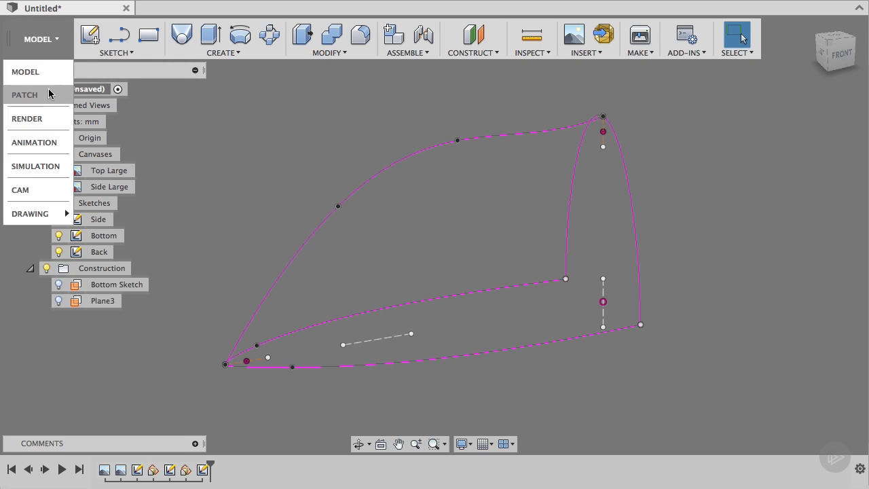
left_click(24, 95)
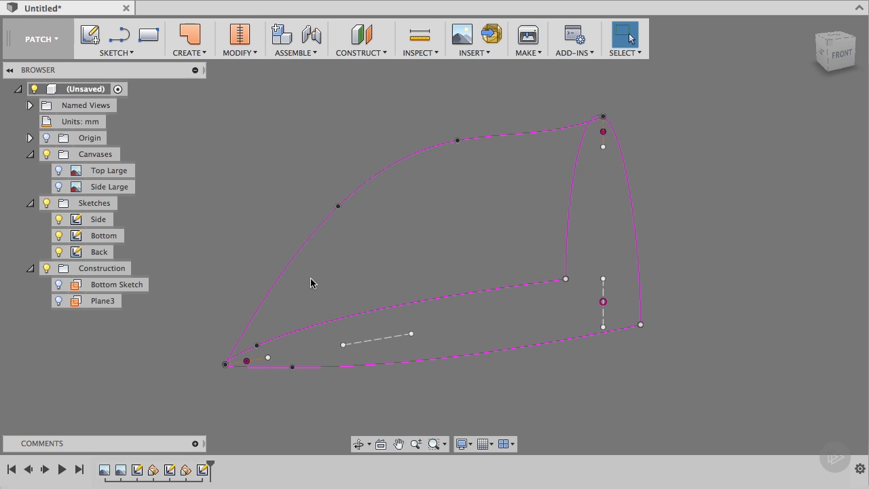
mouse_move(618, 224)
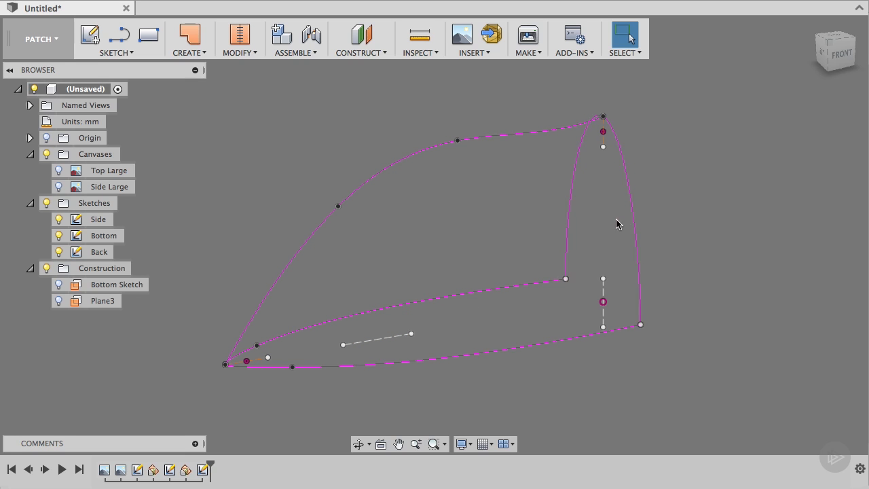
mouse_move(440, 144)
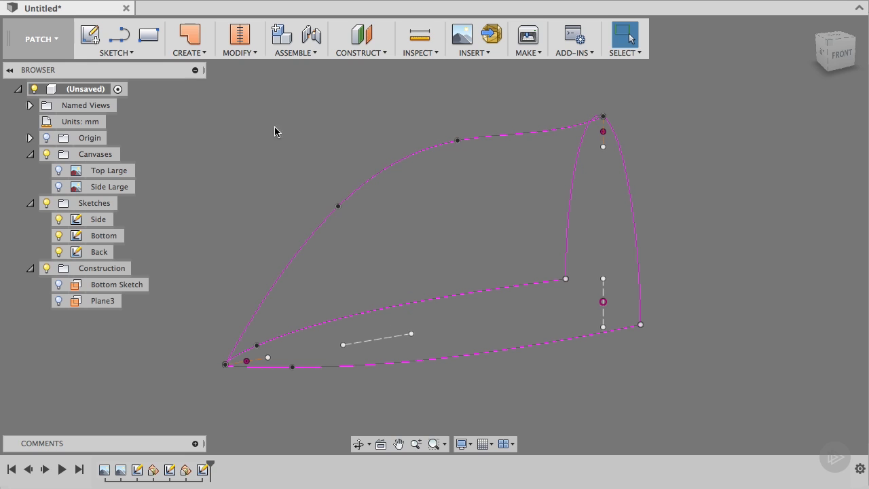
- Start a Loft with the back arch and front tip as its two profiles
left_click(189, 38)
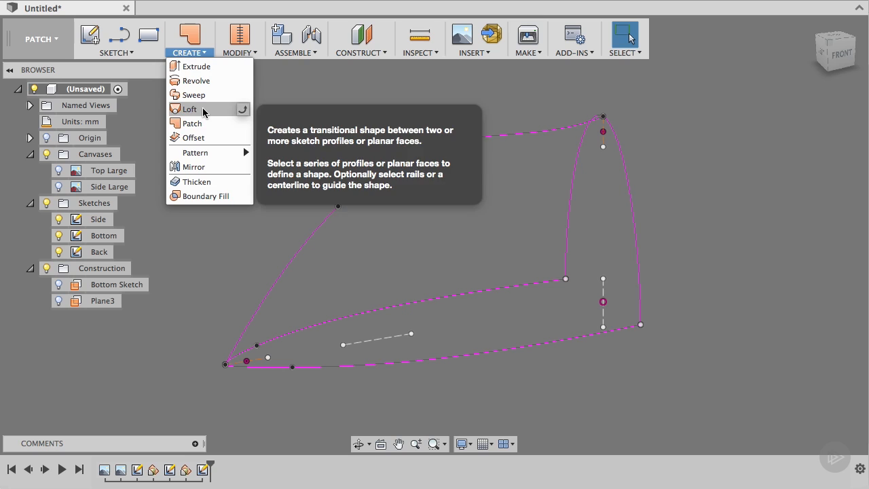
left_click(190, 109)
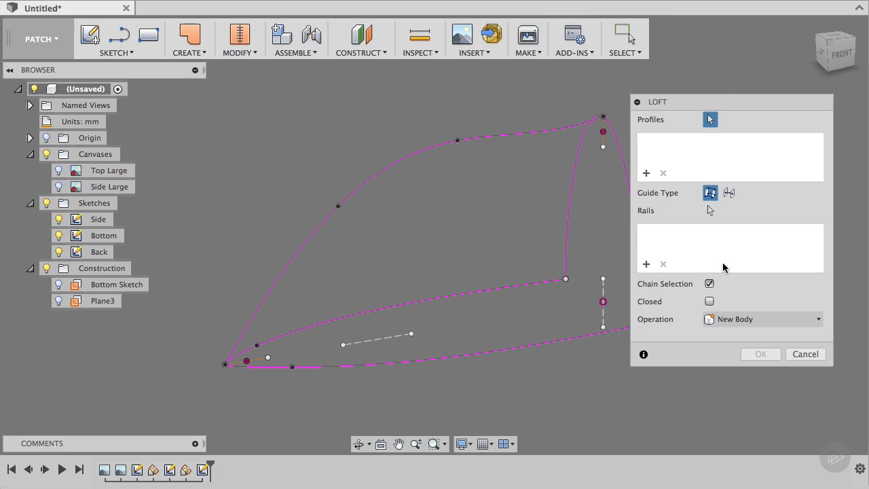
left_click(709, 283)
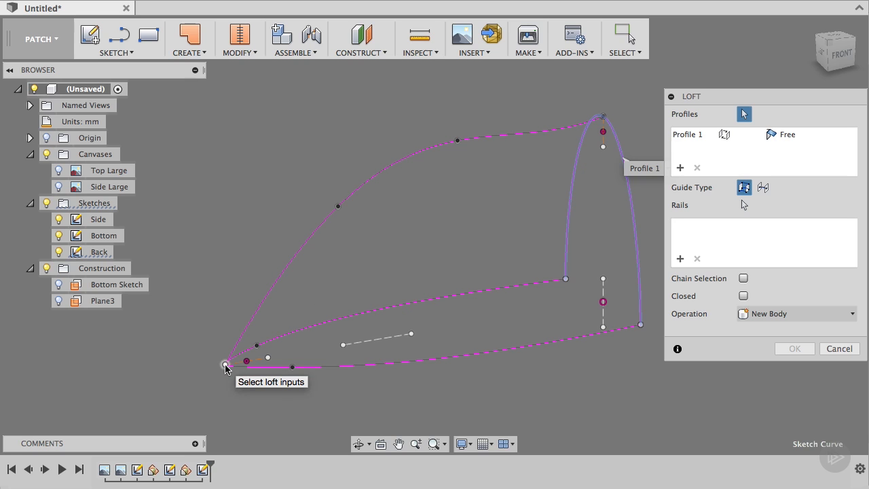
left_click(639, 324)
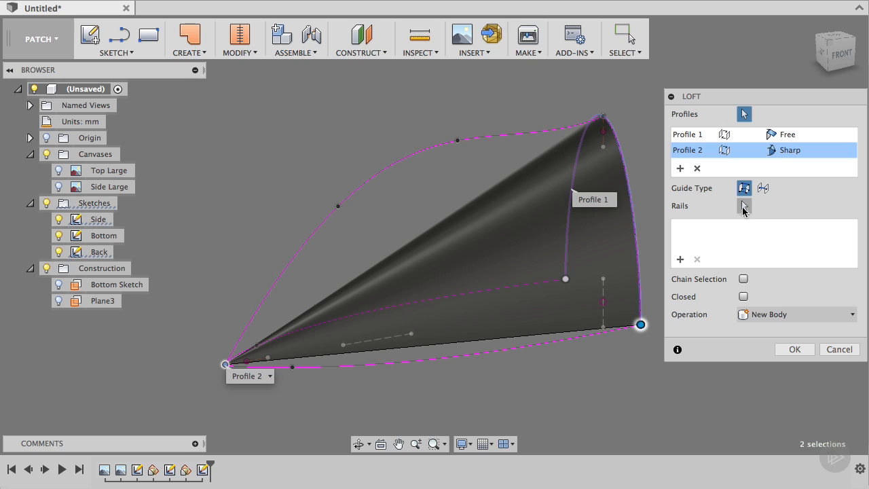
- Add two guide rails, then remove the lower rail after the crossing-profile error
left_click(744, 207)
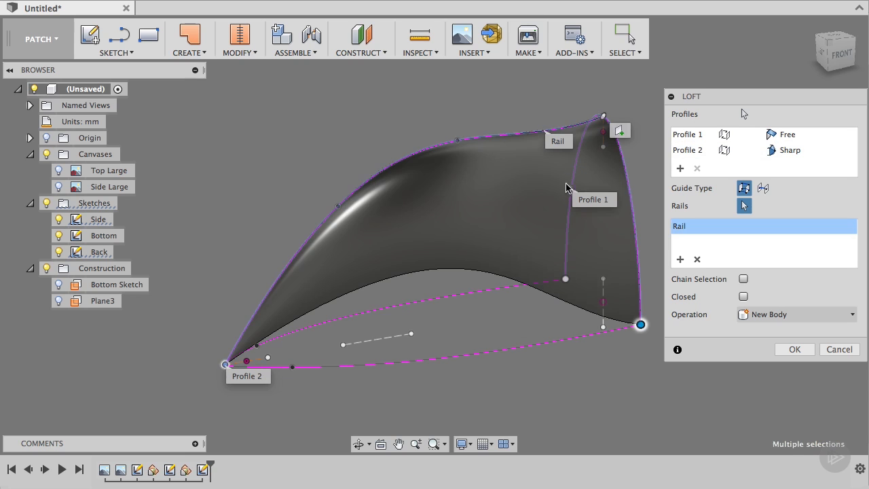
mouse_move(454, 275)
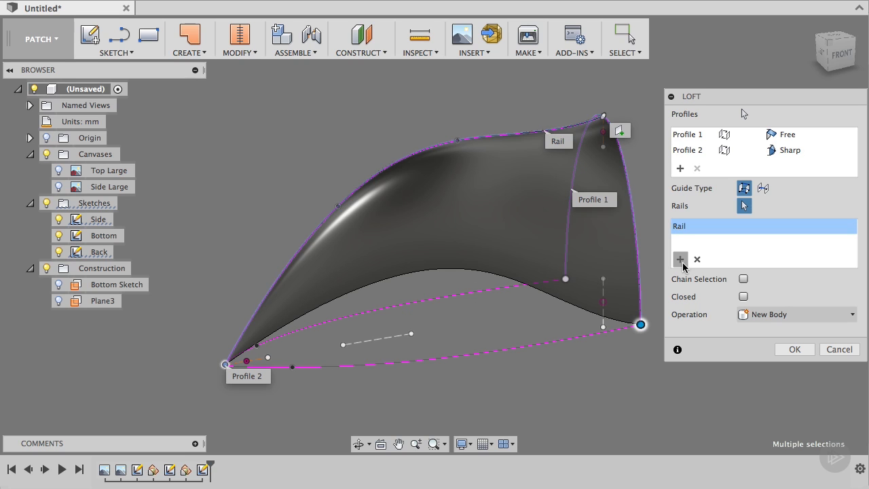
left_click(681, 260)
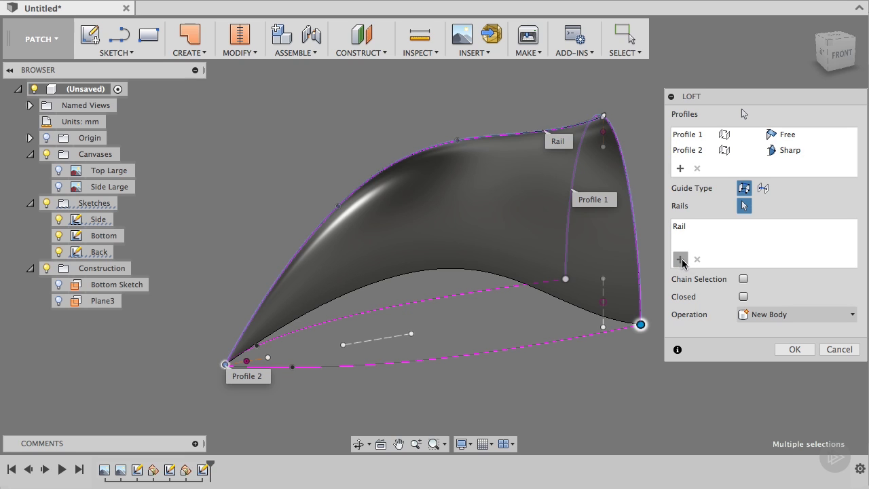
left_click(680, 260)
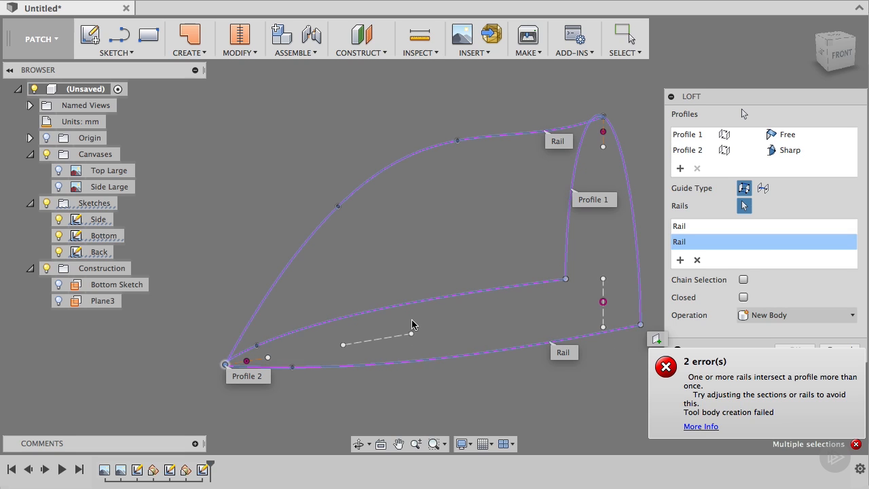
mouse_move(464, 371)
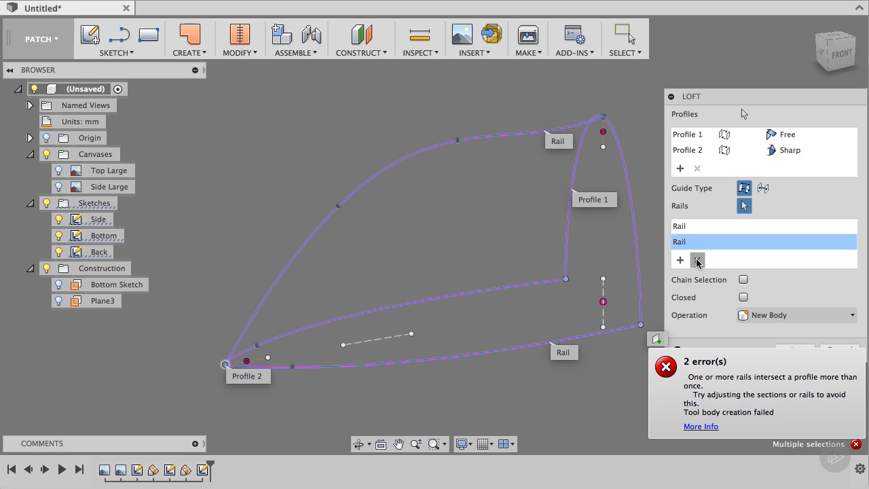
left_click(698, 260)
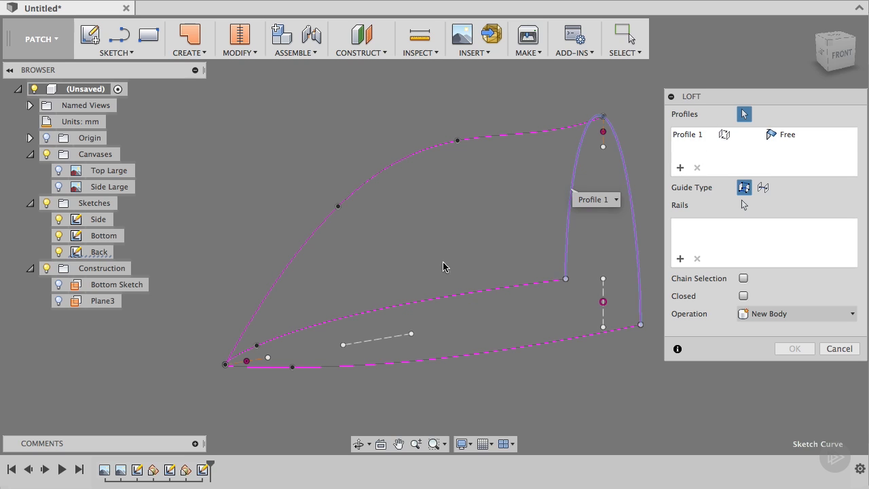
mouse_move(454, 364)
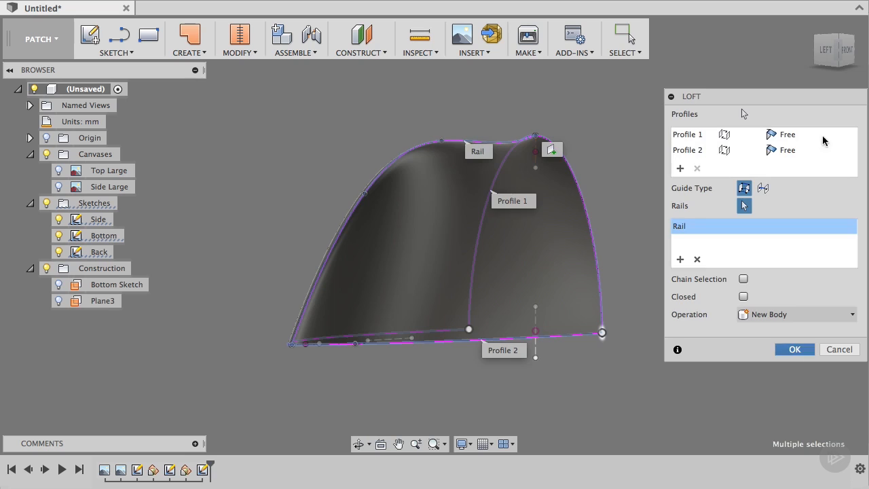
- Confirm the loft between both profiles along the single top rail
left_click(794, 349)
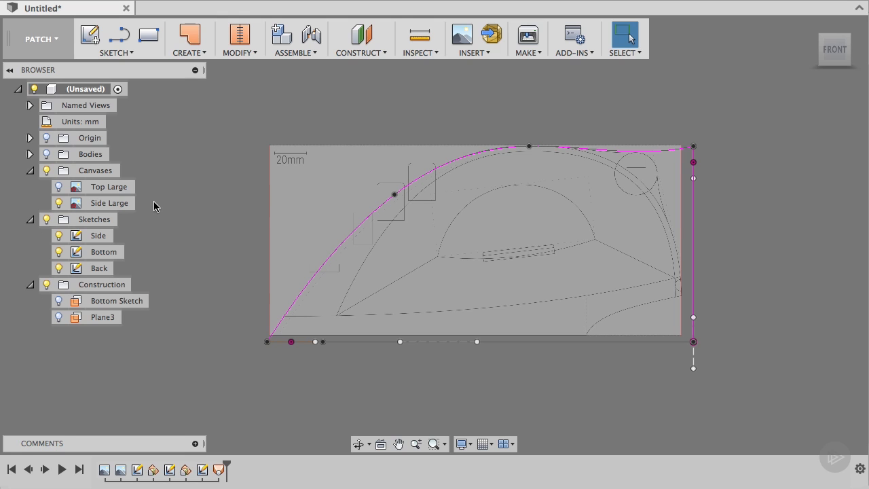
mouse_move(242, 337)
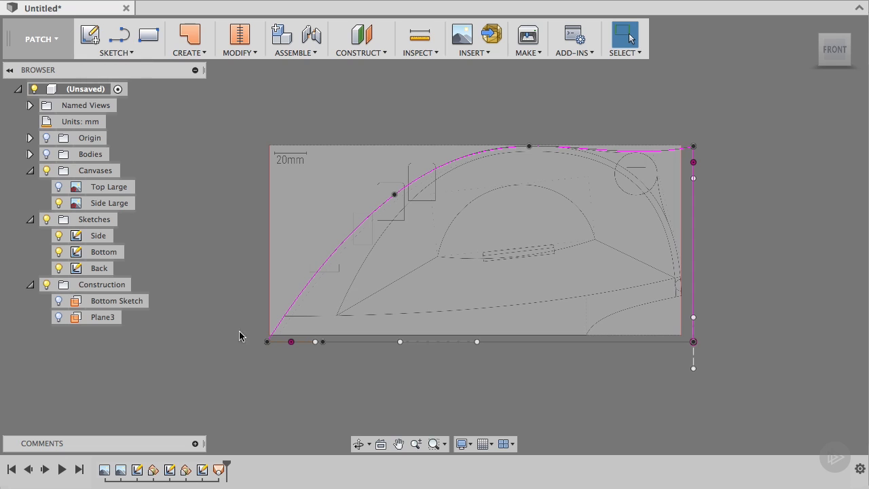
mouse_move(241, 457)
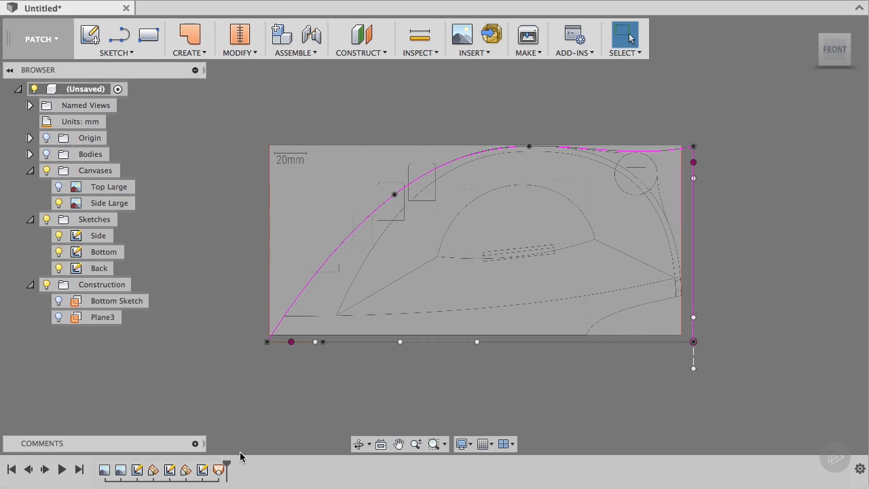
mouse_move(238, 461)
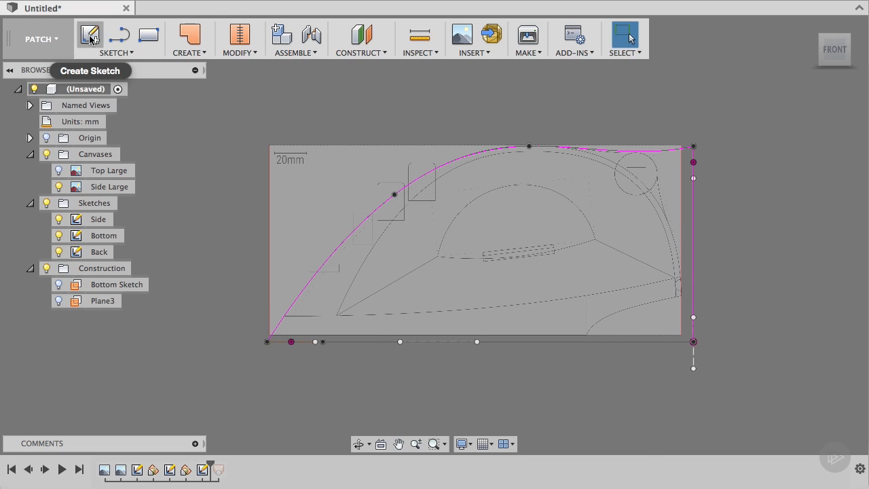
- Create a sketch on the side plane and begin tracing the lower handle curve with a spline
left_click(90, 35)
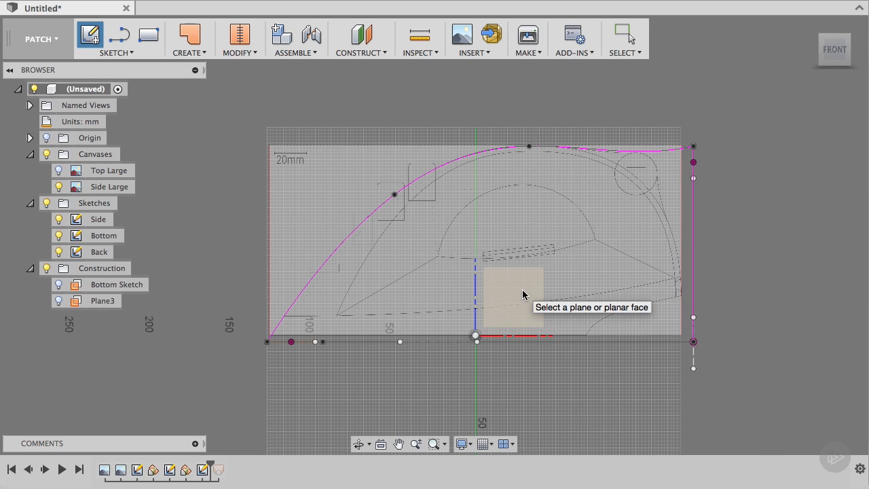
left_click(510, 294)
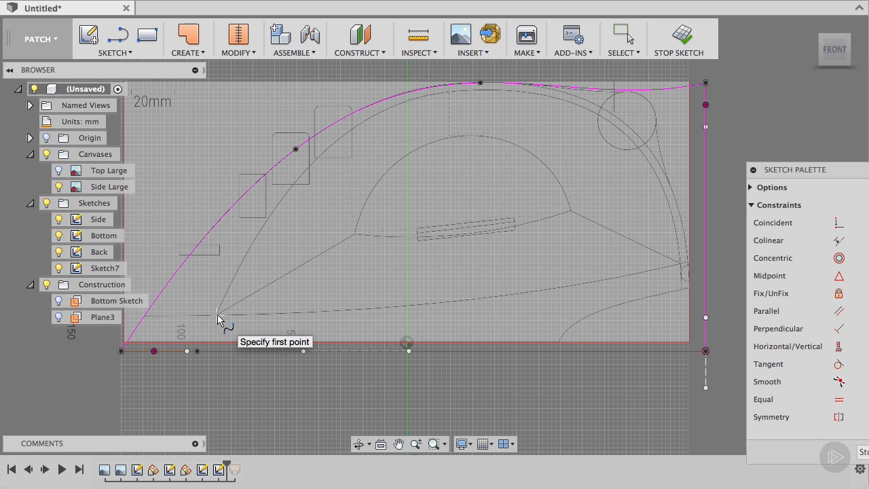
left_click(217, 314)
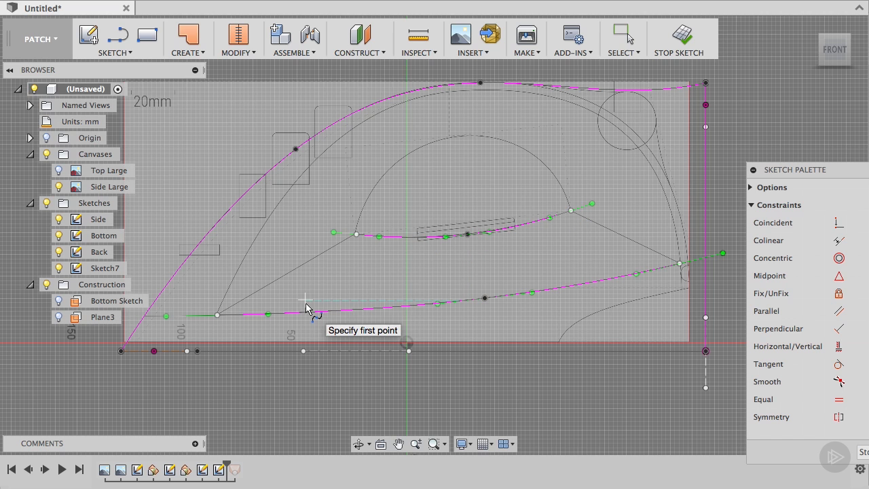
mouse_move(672, 233)
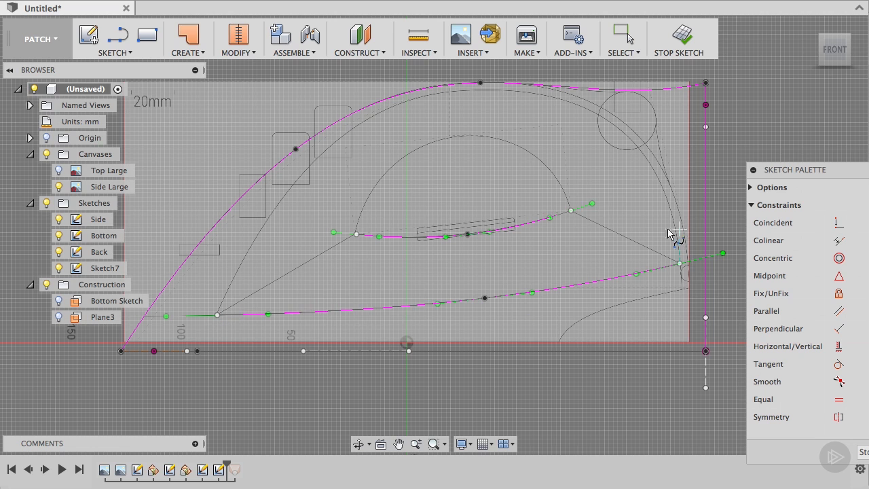
mouse_move(372, 209)
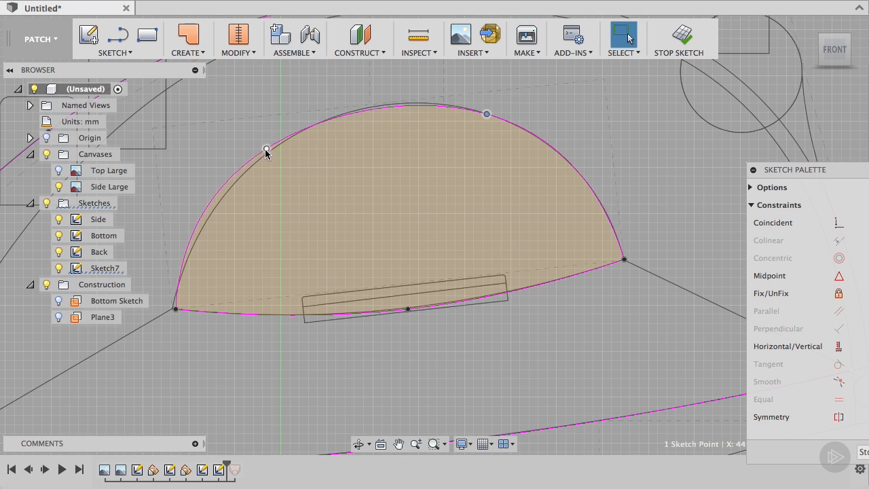
- Reshape the handle opening spline and close the Appearance panel
left_click_drag(265, 151, 292, 138)
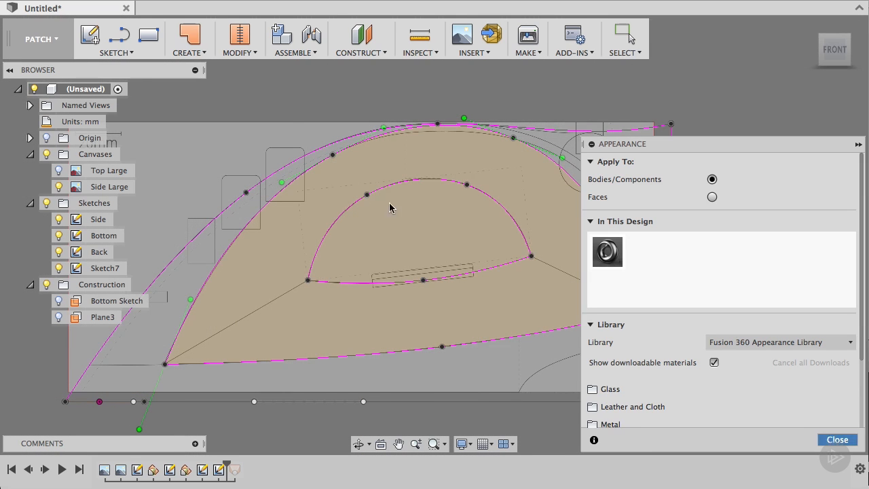
left_click(837, 440)
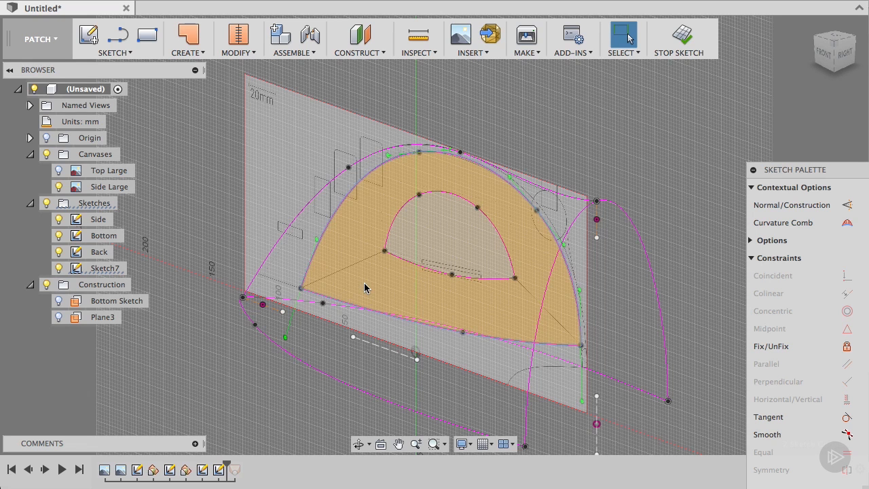
mouse_move(396, 269)
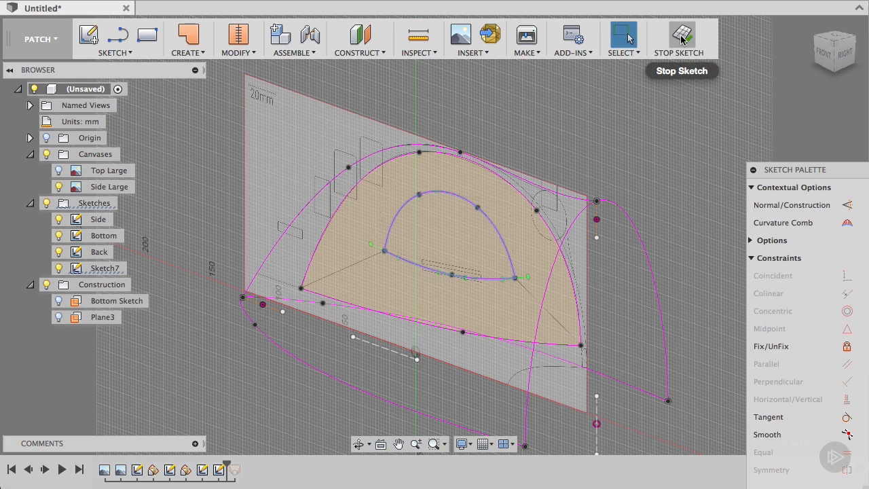
- Finish the Handel sketch and show the shell surface body again
left_click(679, 38)
type("Handel")
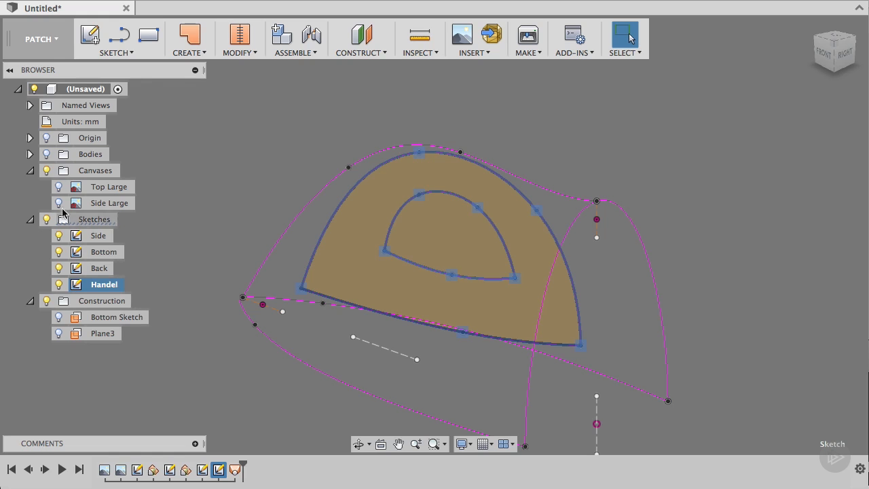
left_click(29, 155)
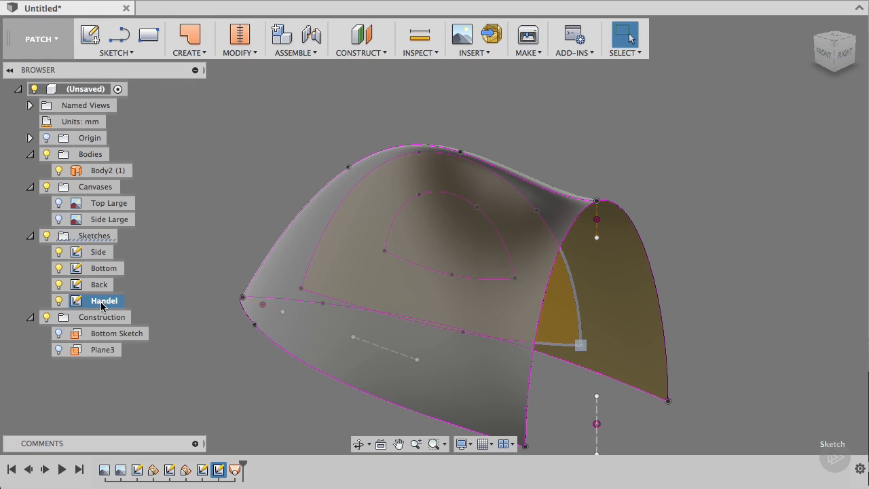
- Trim the shell with the Handel outline to cut the teardrop handle opening
left_click(239, 38)
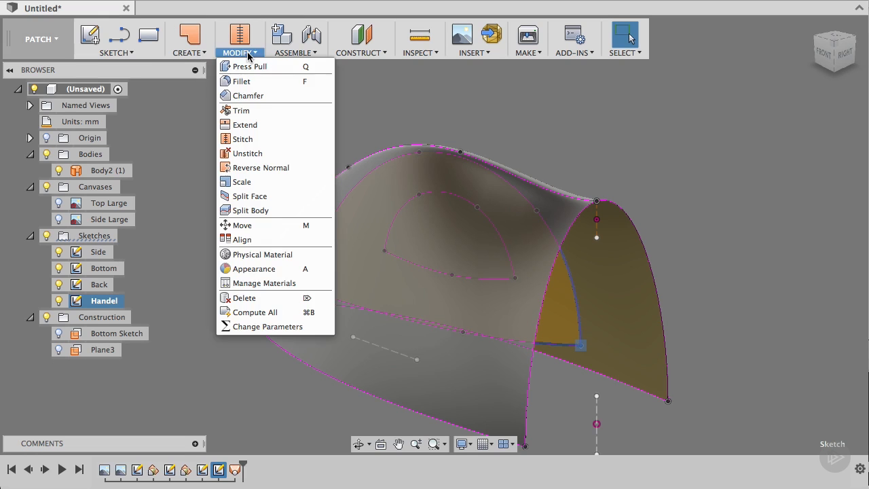
left_click(242, 110)
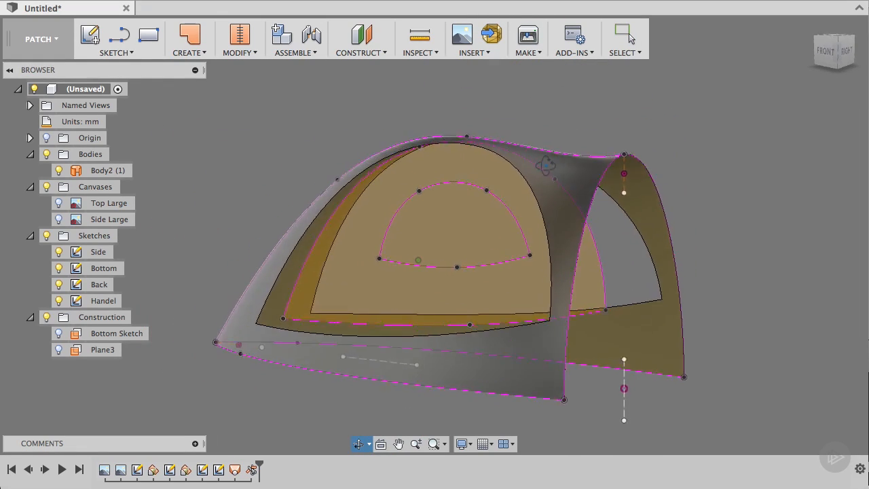
- Loft through three profiles from the shell opening to the arch, creating the handle tunnel surface
left_click(190, 38)
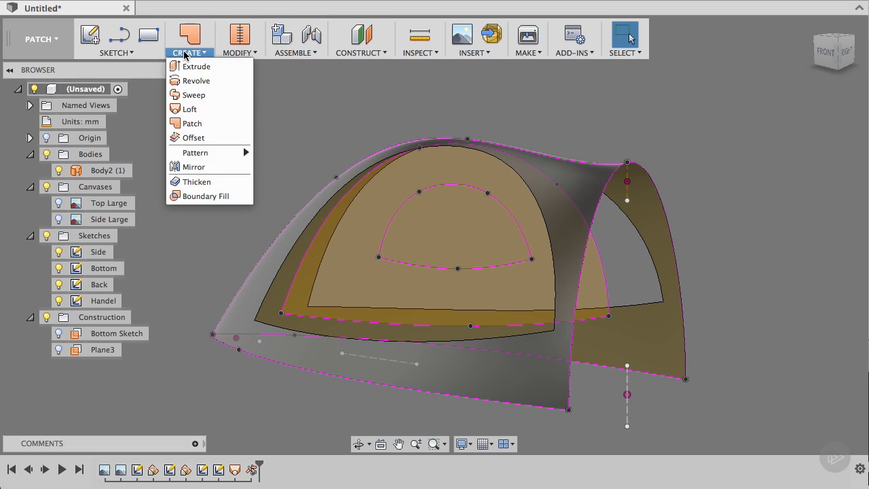
left_click(189, 109)
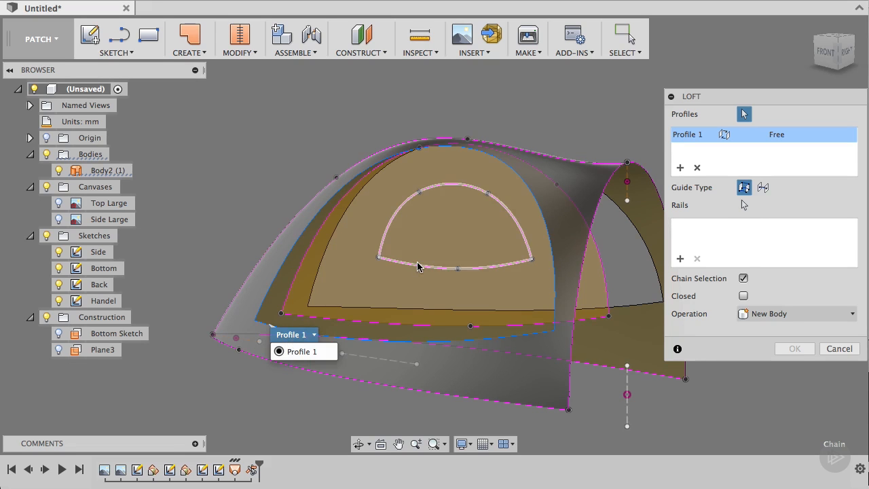
left_click(532, 258)
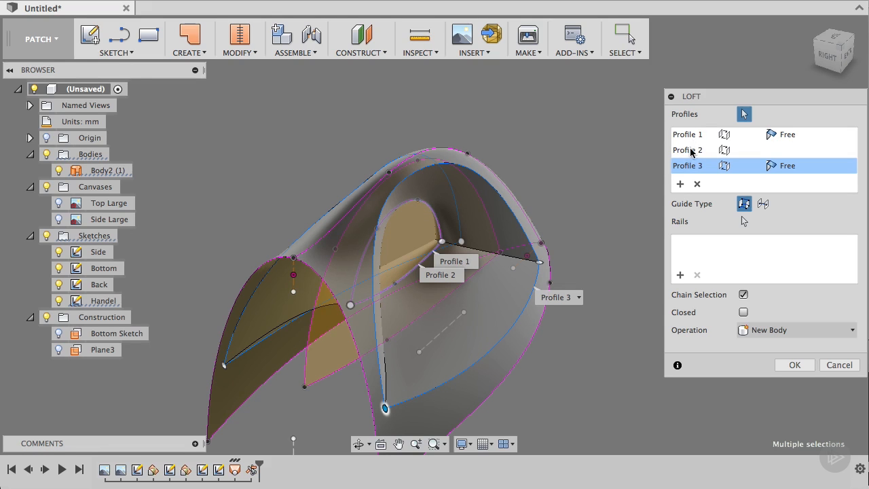
mouse_move(695, 135)
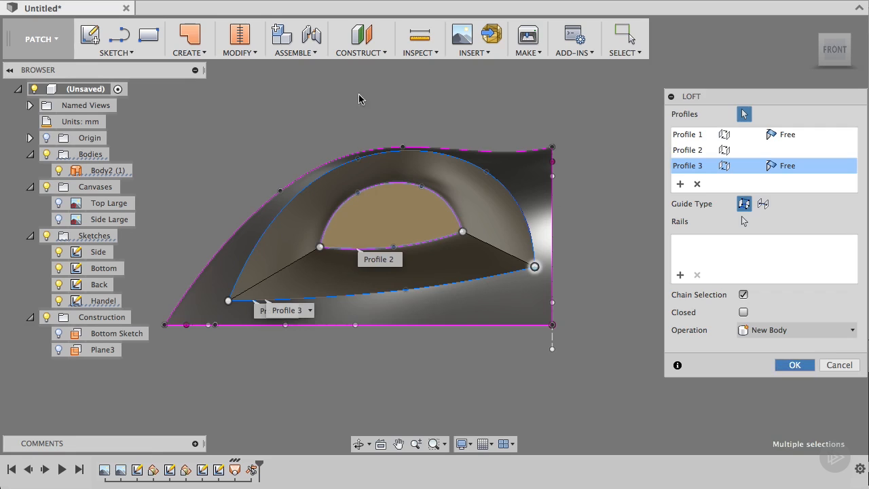
left_click(794, 364)
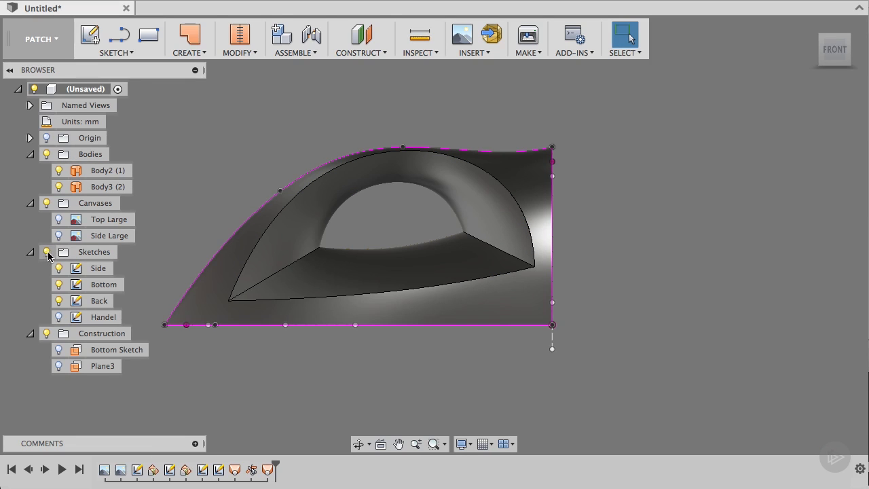
- Hide the Sketches folder and zoom in on the handle recess
left_click(47, 251)
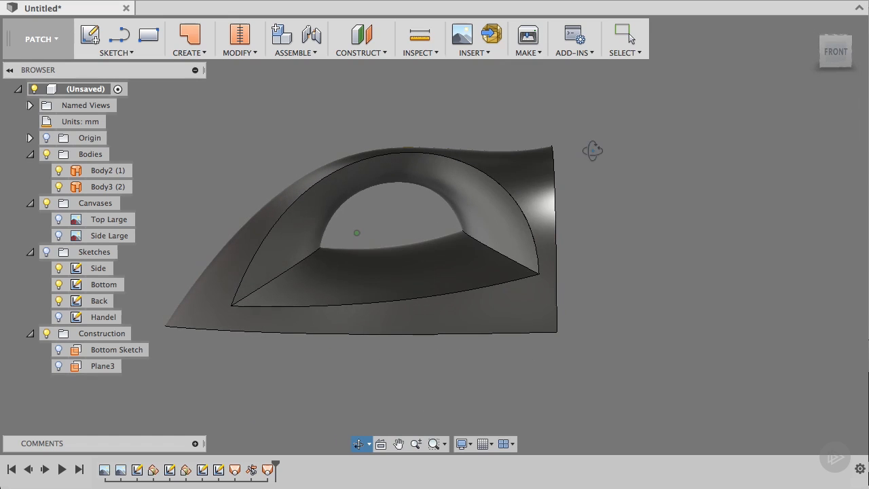
left_click(624, 35)
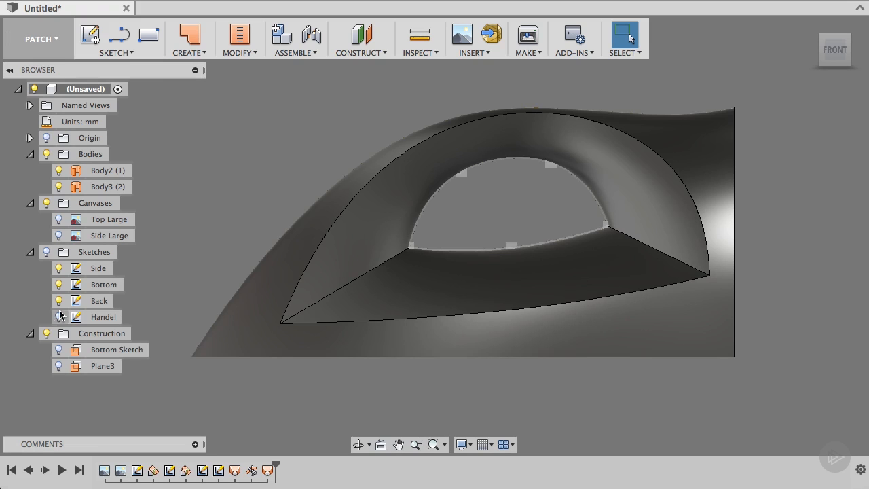
- Show the Handel sketch again, check it from the top view, and return to Front
left_click(60, 318)
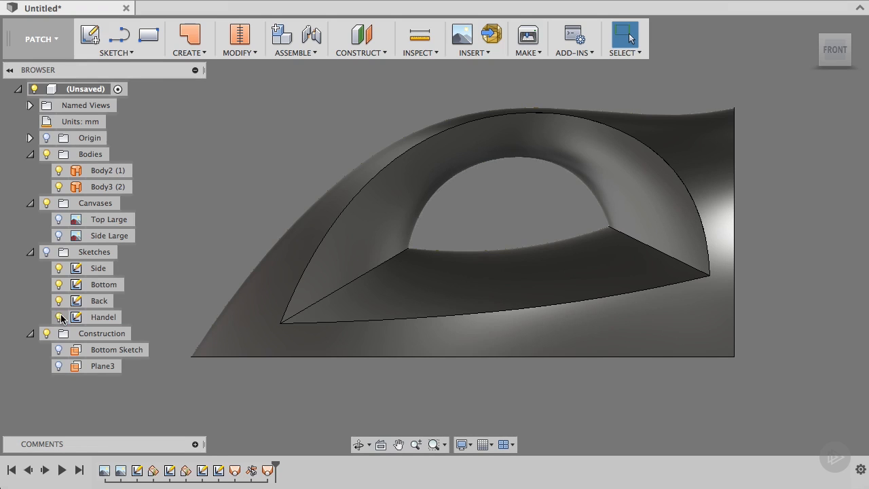
left_click(99, 300)
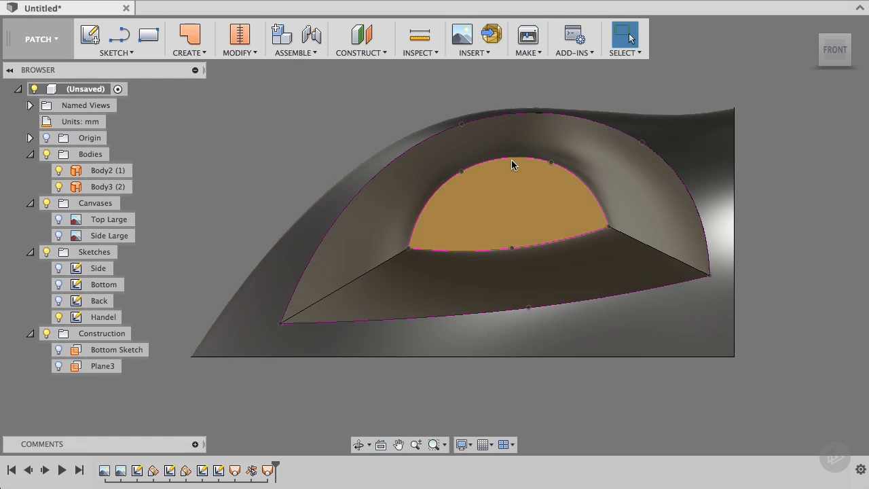
left_click(549, 168)
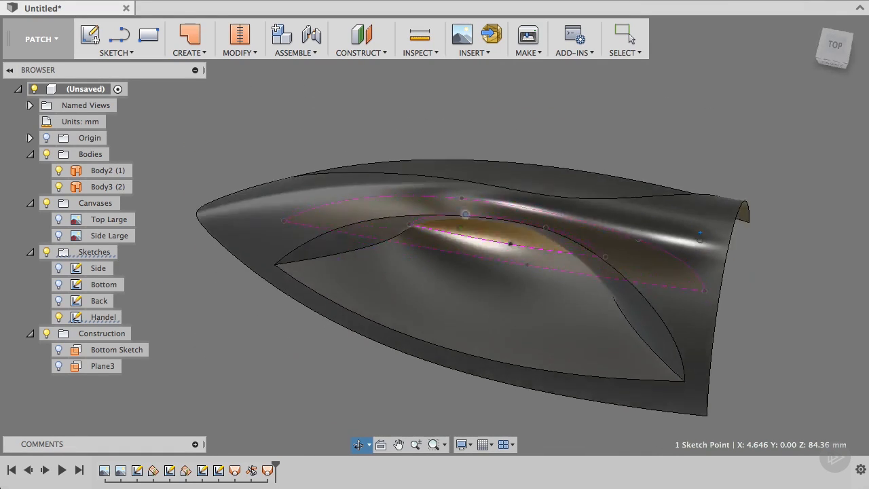
left_click(833, 49)
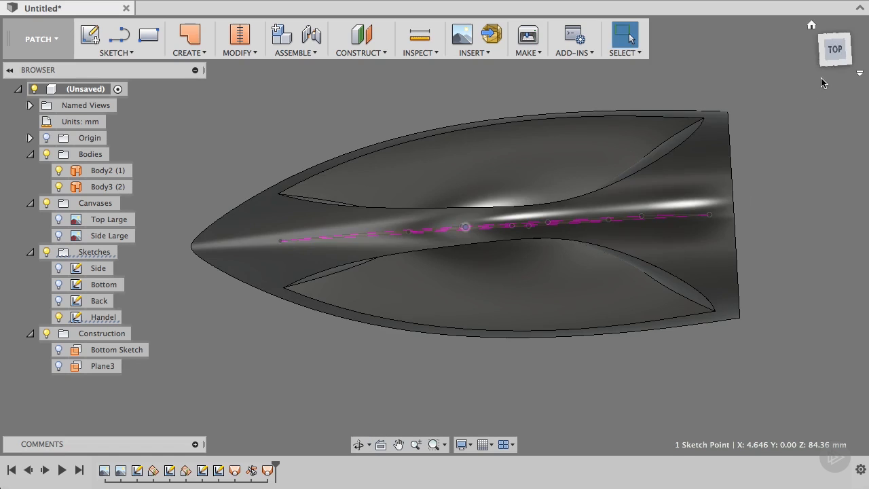
left_click(107, 170)
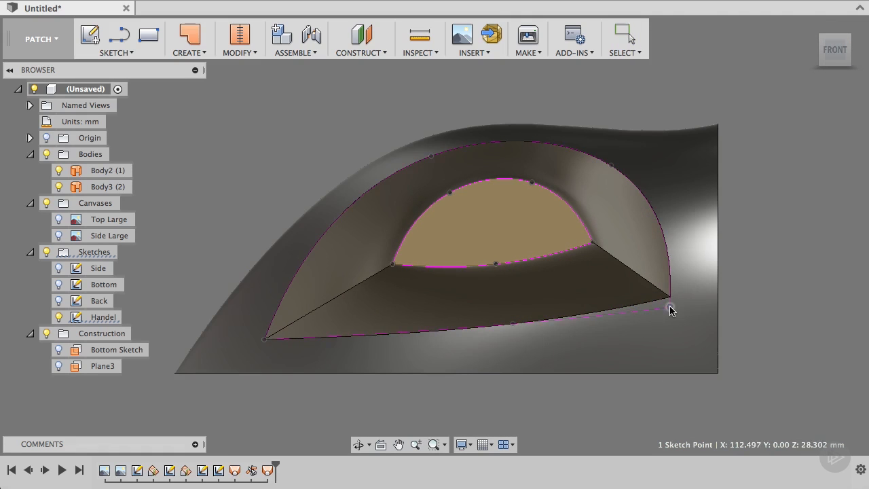
- Reshape the Handel sketch's lower corner and arch curve so the loft follows the new outline
left_click_drag(668, 306, 608, 166)
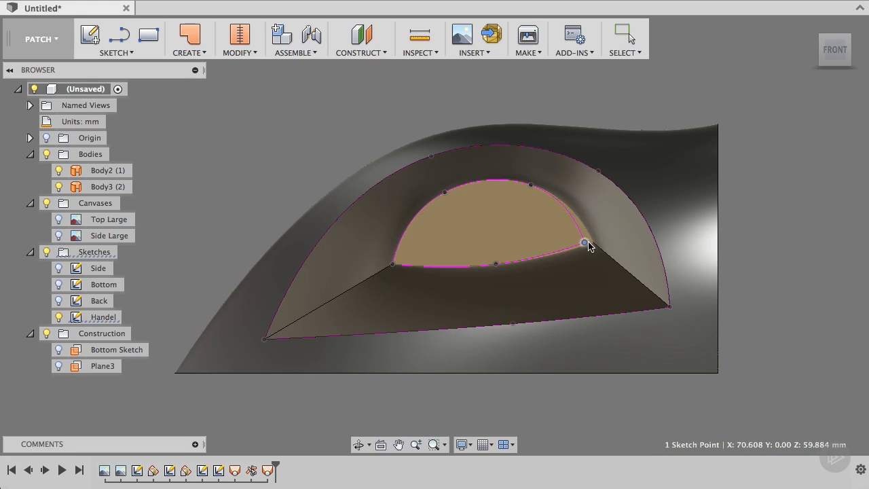
left_click_drag(583, 244, 531, 185)
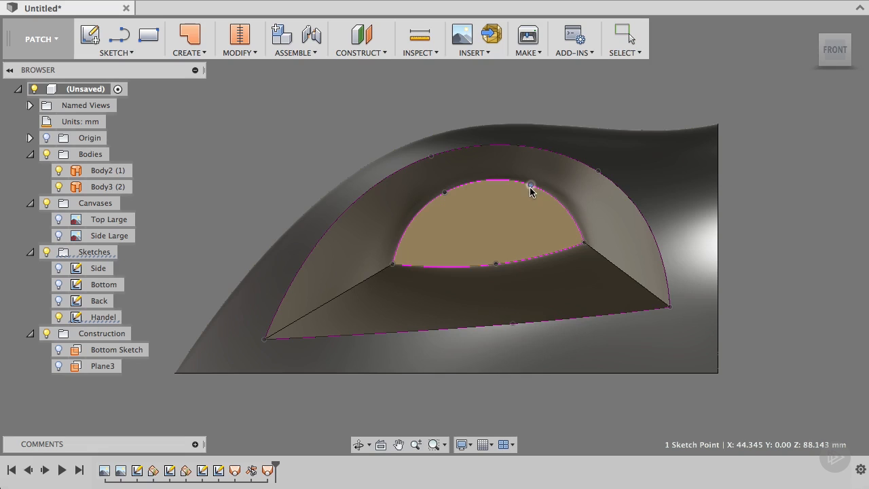
left_click(109, 234)
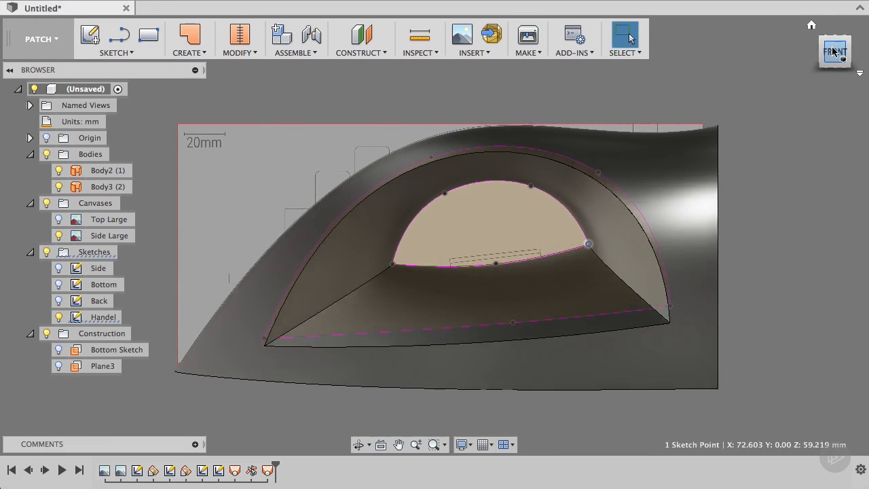
- Tilt the view to check the handle from above, then return to the Front view
left_click(834, 51)
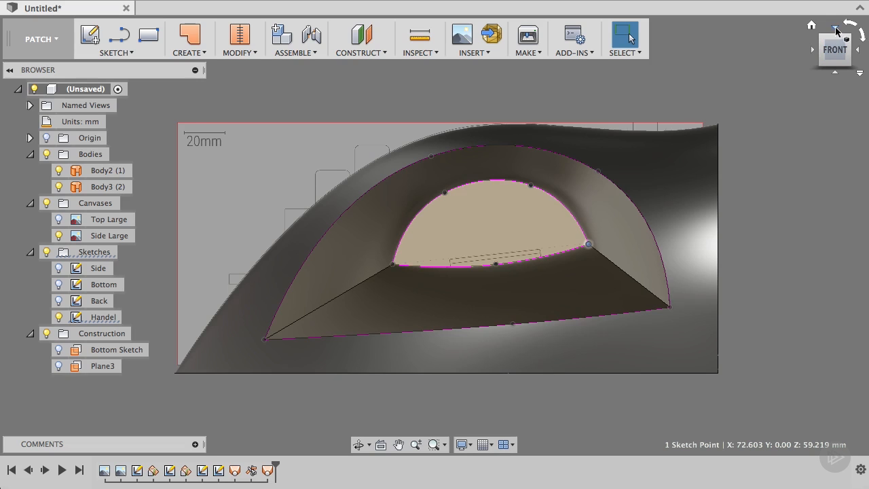
left_click(834, 49)
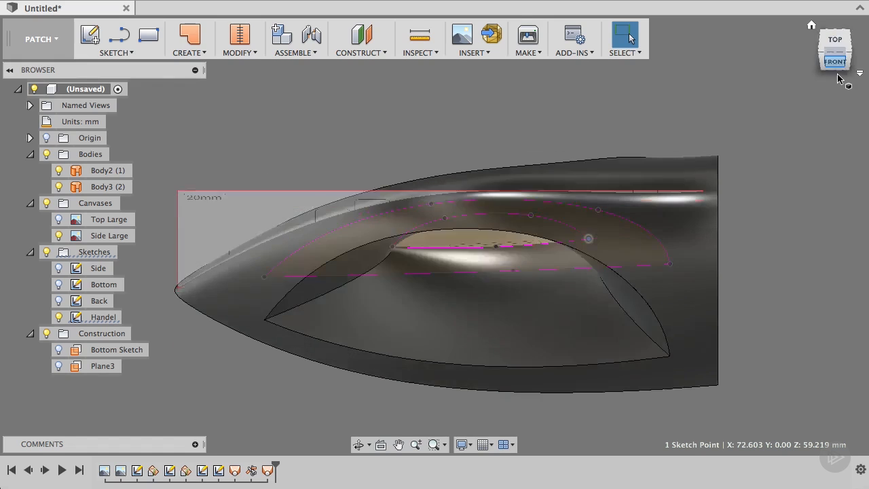
left_click(833, 61)
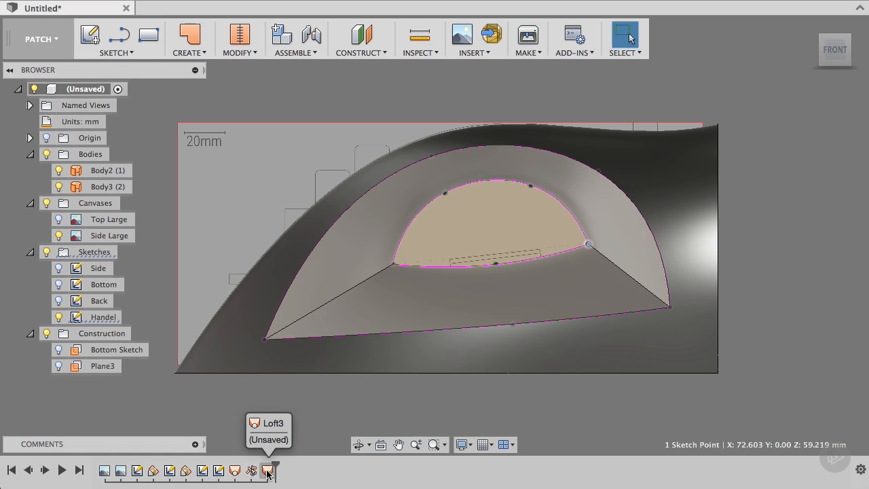
left_click(269, 470)
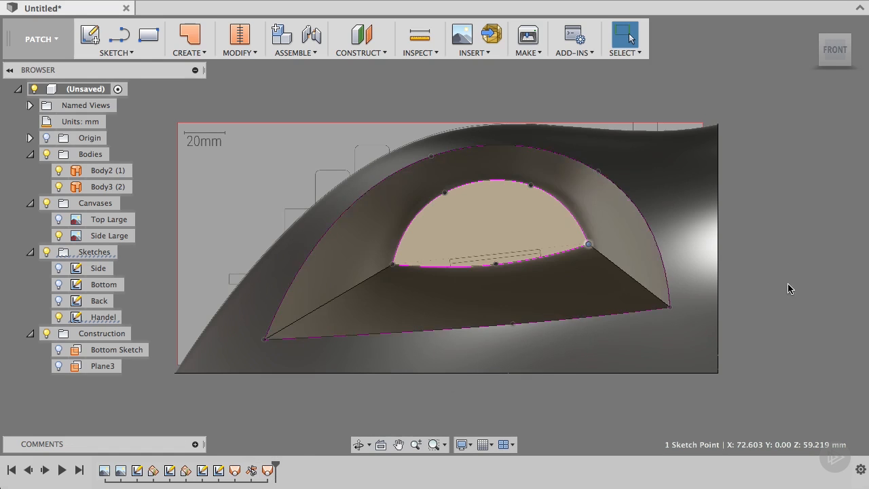